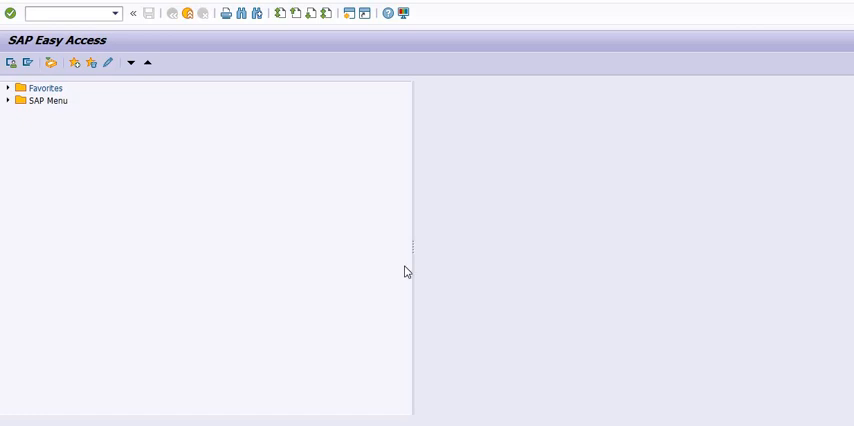
pyautogui.moveTo(454, 240)
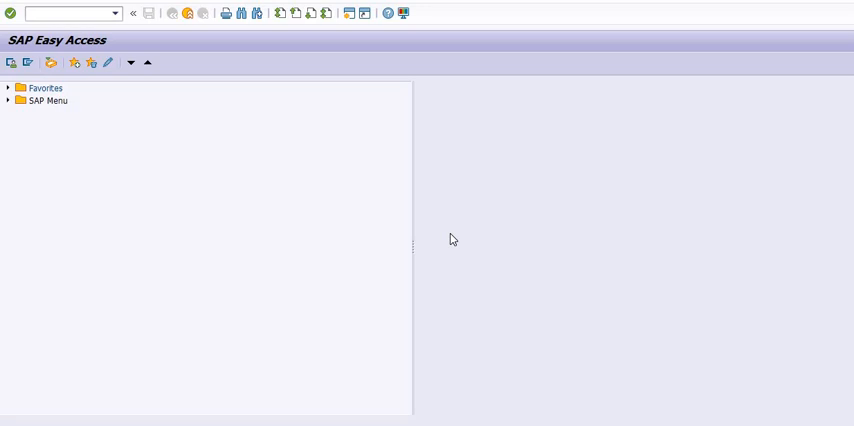
# - Launch transaction MIR5 to reach the Display List of Invoice Documents selection screen
pyautogui.click(64, 12)
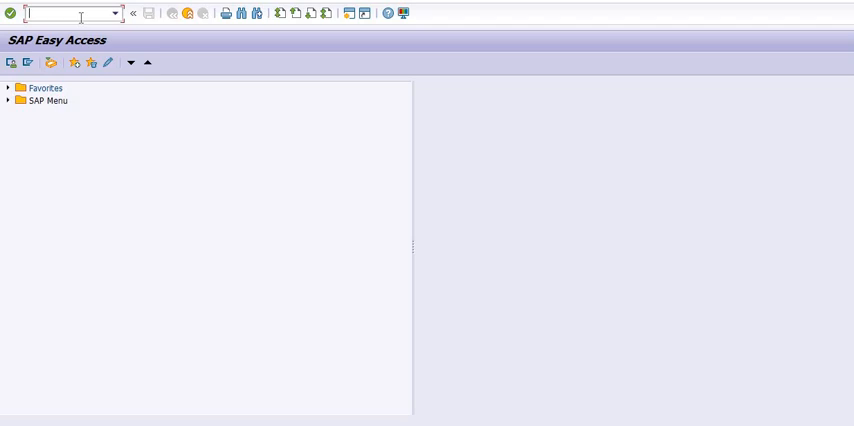
pyautogui.write('M')
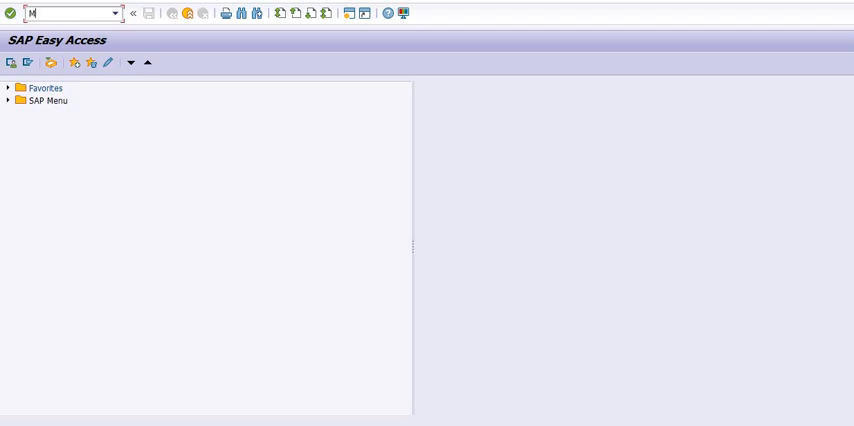
pyautogui.write('IRS')
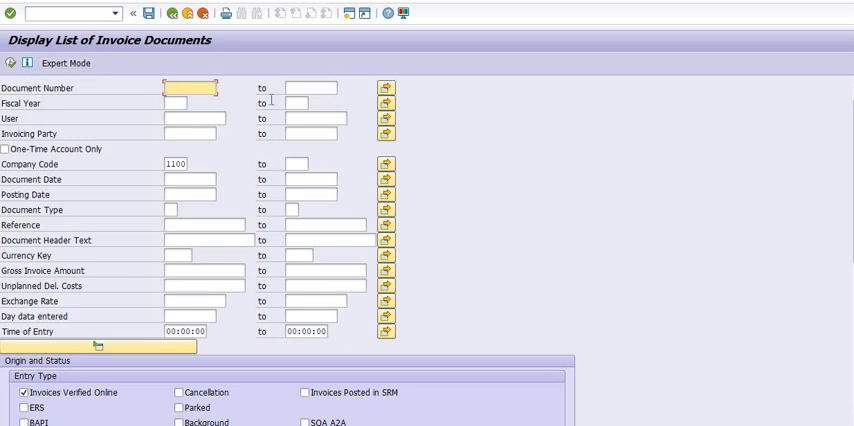
pyautogui.moveTo(72, 102)
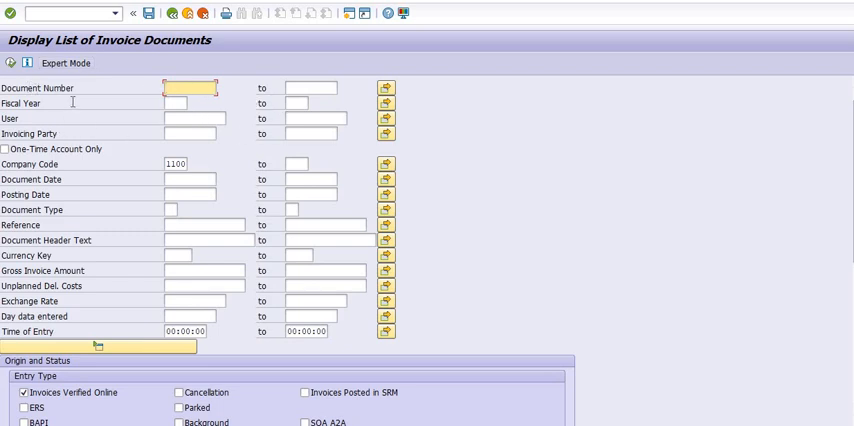
pyautogui.moveTo(192, 112)
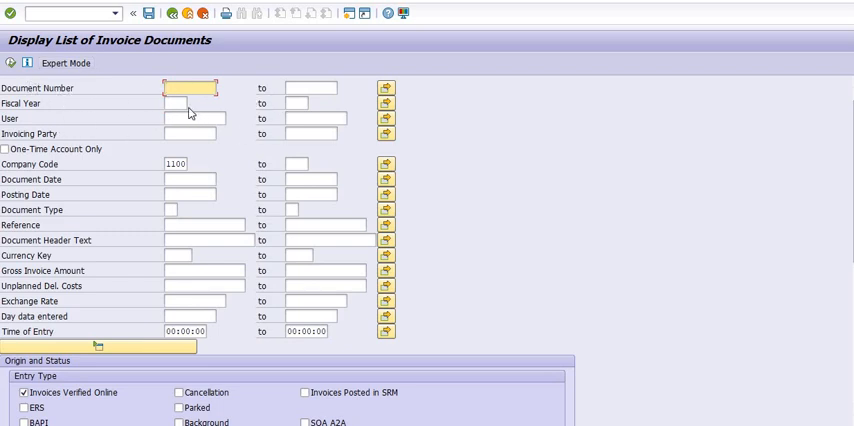
# - Set the fiscal year to 2019 and move on to the Posting Date field
pyautogui.click(180, 104)
pyautogui.write('2018')
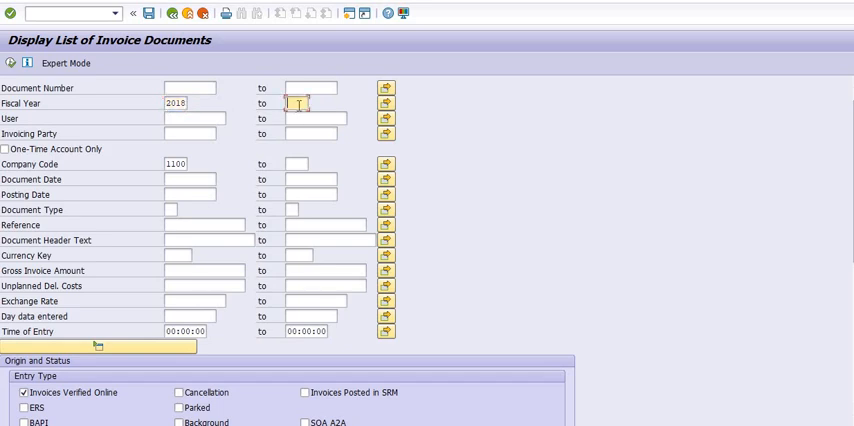
pyautogui.write('2019')
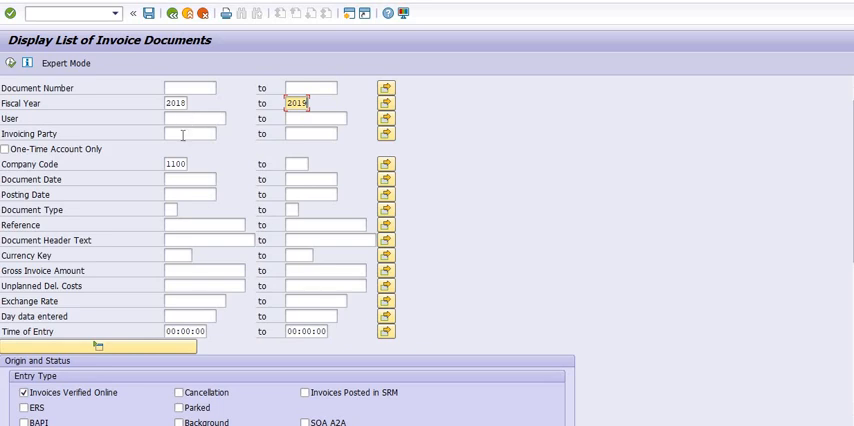
pyautogui.click(184, 180)
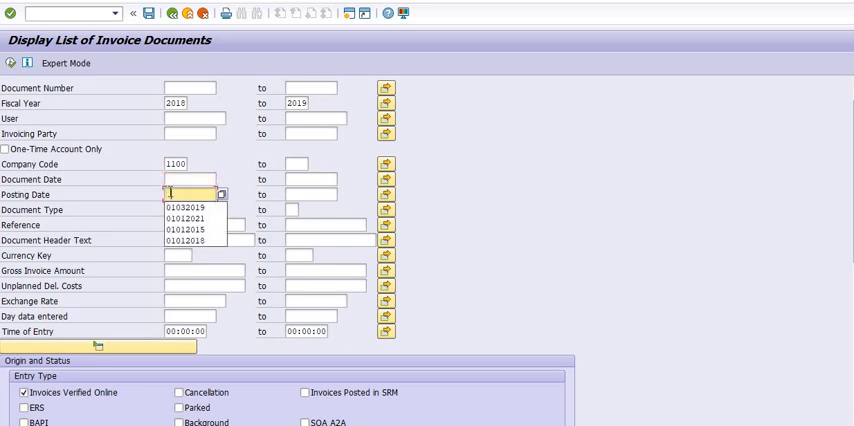
# - Set the posting date range from 01032019 to 31032019 using the input history
pyautogui.click(188, 208)
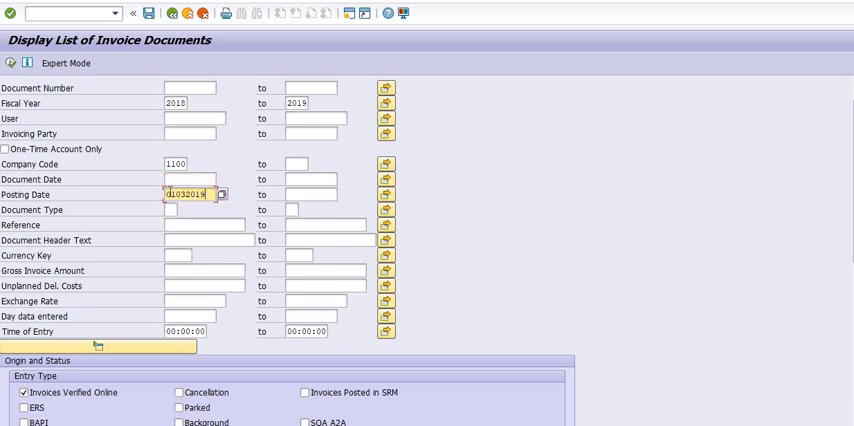
pyautogui.click(310, 194)
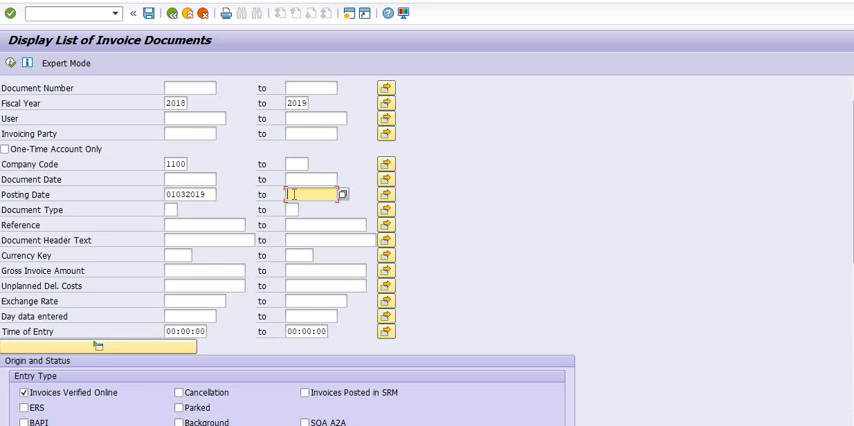
pyautogui.click(340, 194)
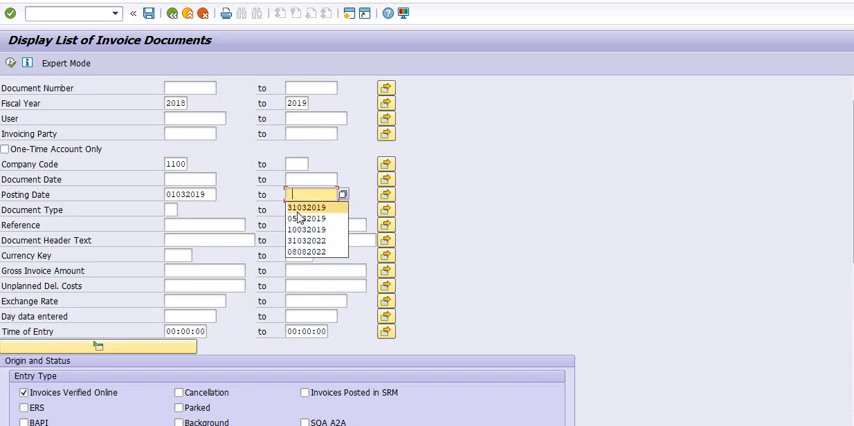
pyautogui.click(312, 208)
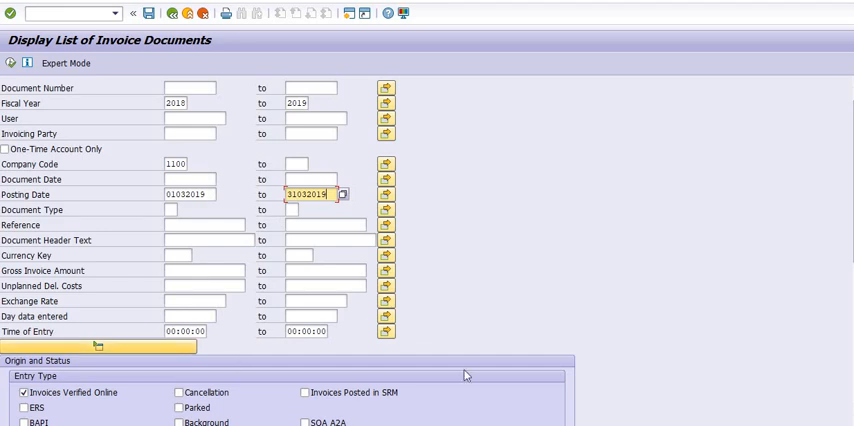
# - Exclude Credit Memos under Trans./Event so only invoices are selected
pyautogui.scroll(-3)
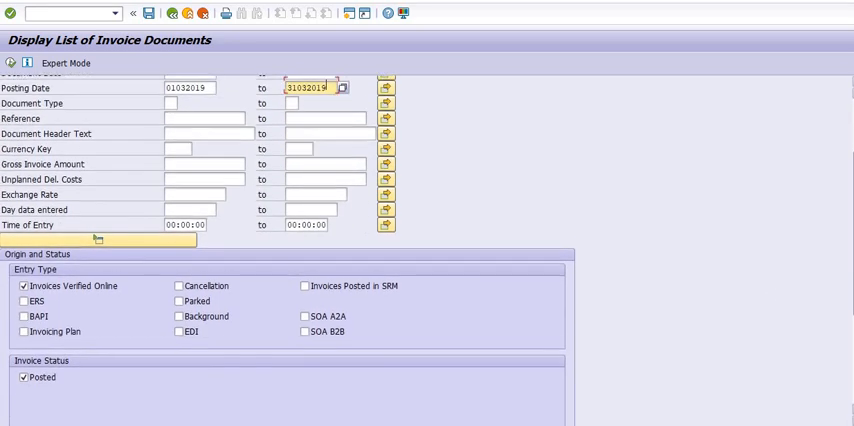
pyautogui.scroll(-3)
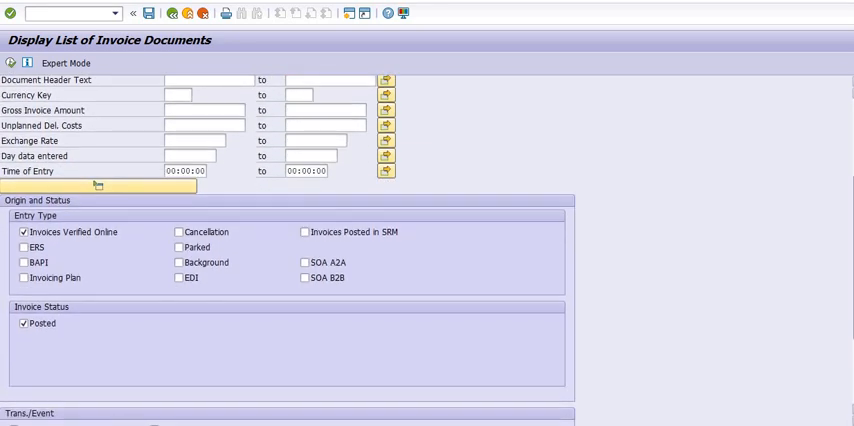
pyautogui.scroll(-3)
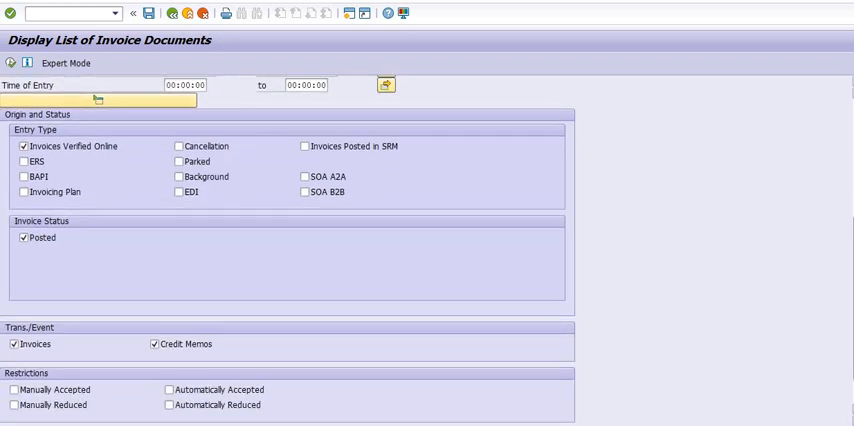
pyautogui.moveTo(284, 160)
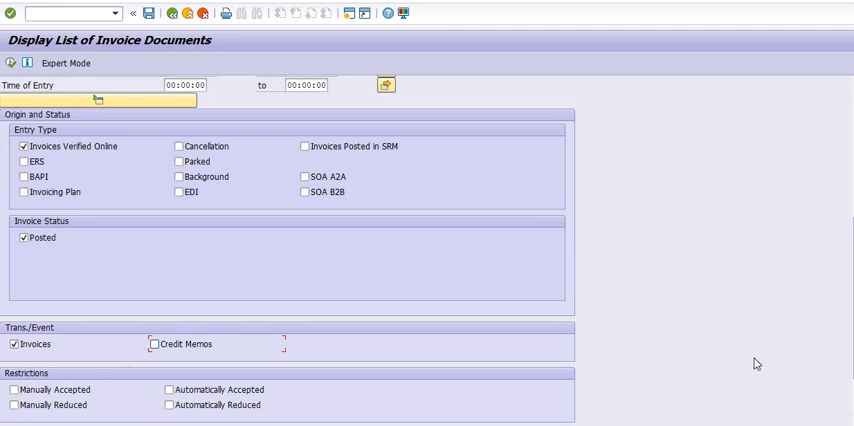
pyautogui.scroll(-3)
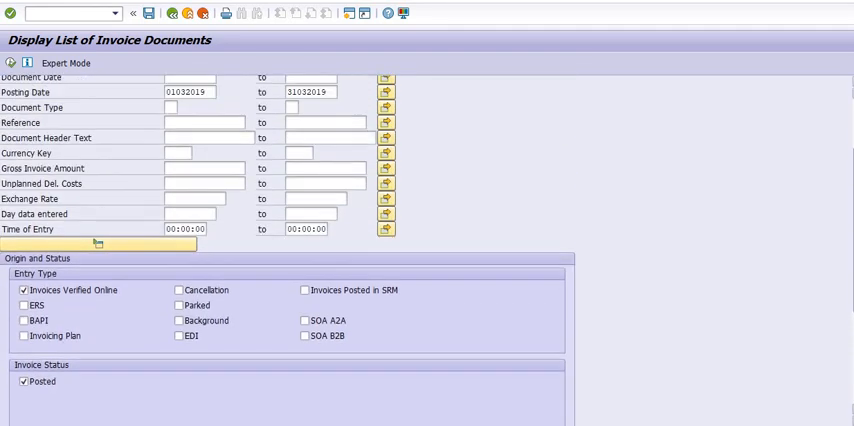
pyautogui.scroll(3)
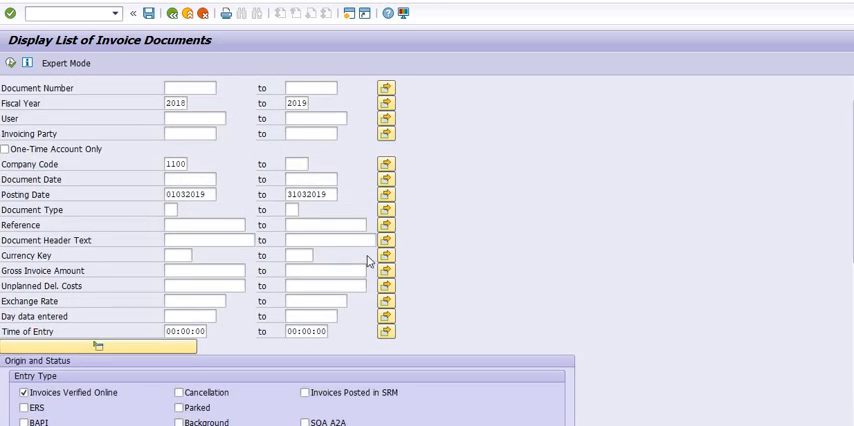
pyautogui.moveTo(470, 278)
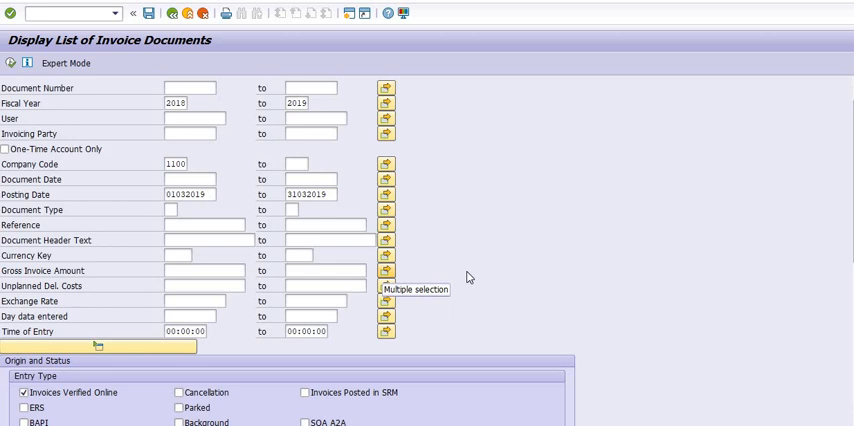
pyautogui.moveTo(120, 100)
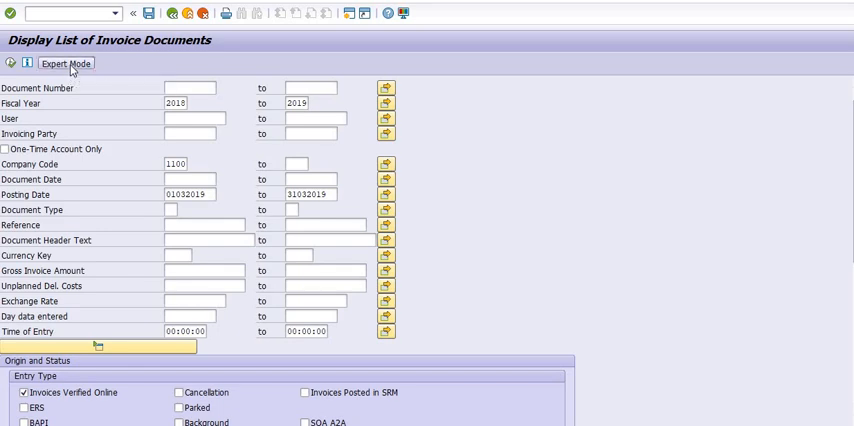
# - In Expert Mode, show FI document numbers, include G/L postings and restrict to plant 3002
pyautogui.click(68, 64)
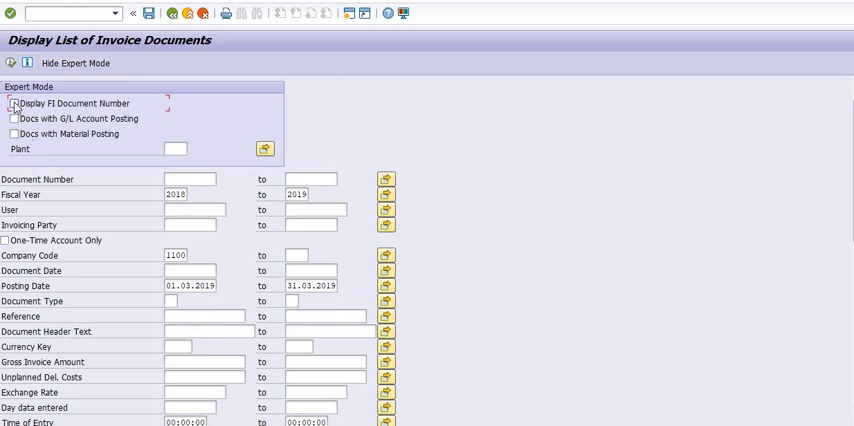
pyautogui.click(14, 104)
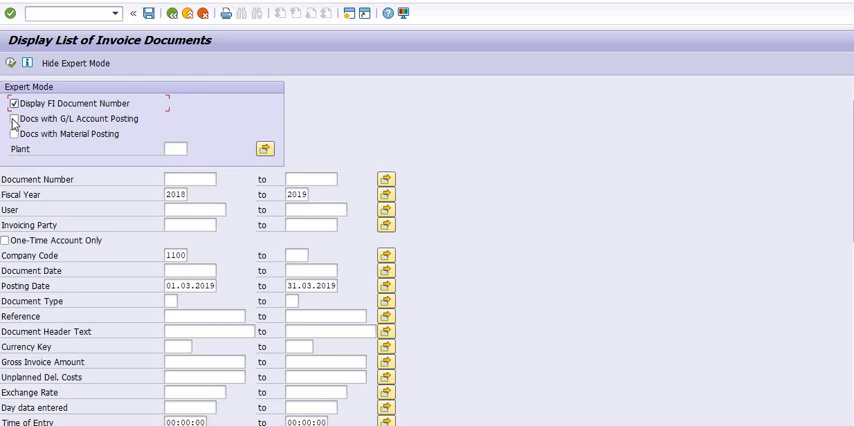
pyautogui.click(12, 118)
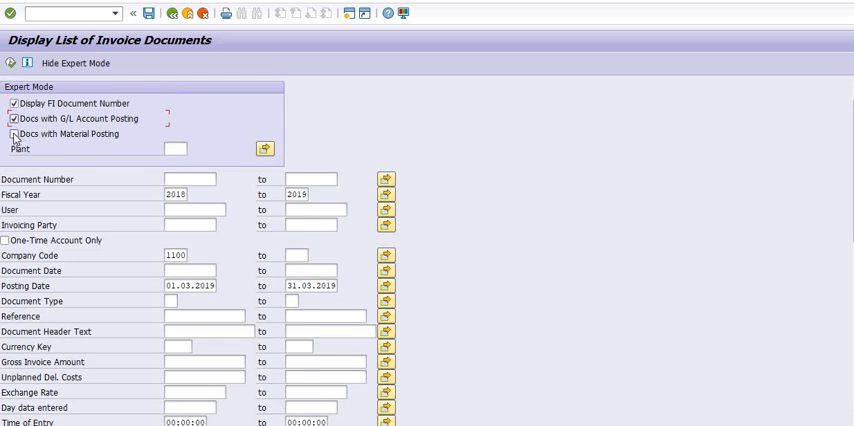
pyautogui.click(12, 134)
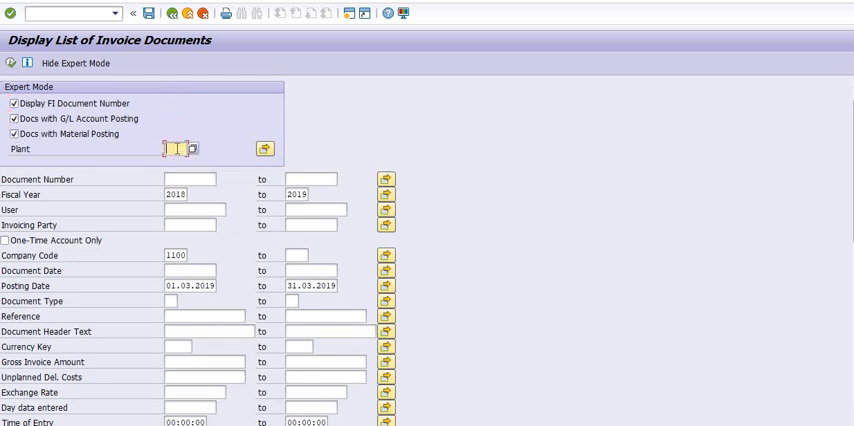
pyautogui.write('3002')
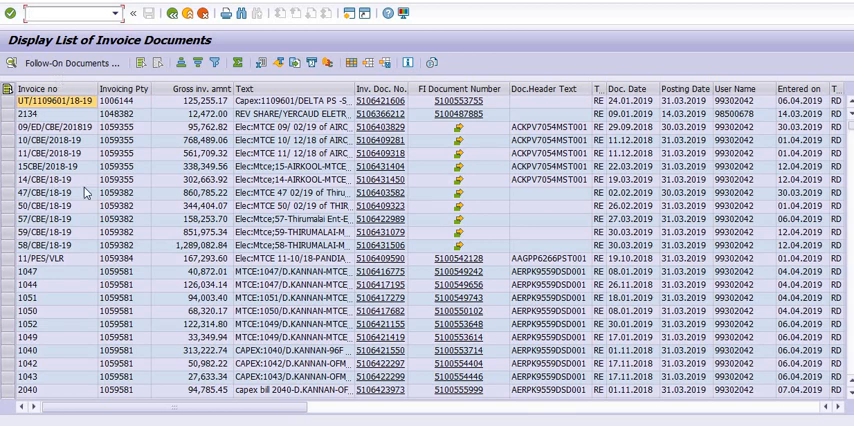
pyautogui.moveTo(228, 88)
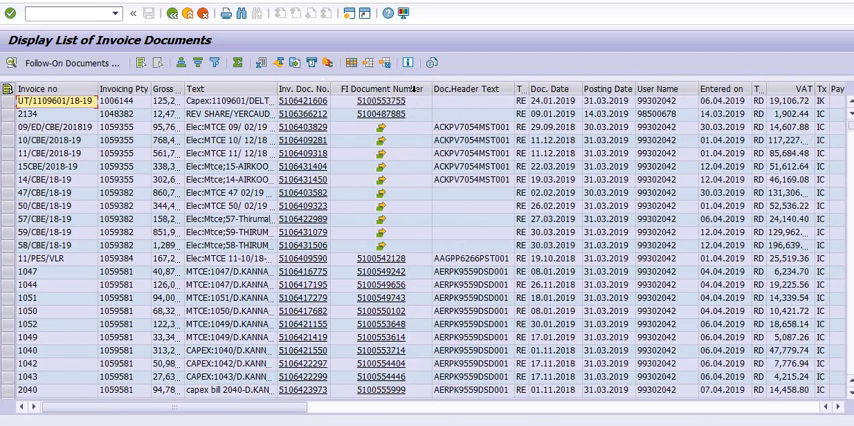
pyautogui.moveTo(412, 212)
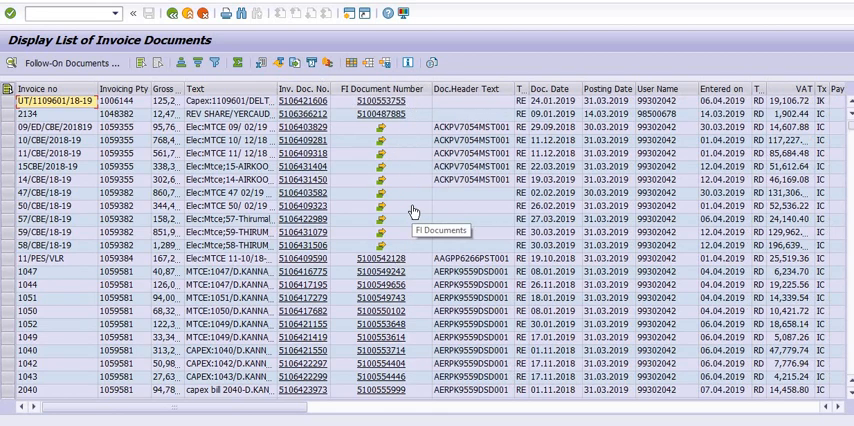
pyautogui.moveTo(548, 148)
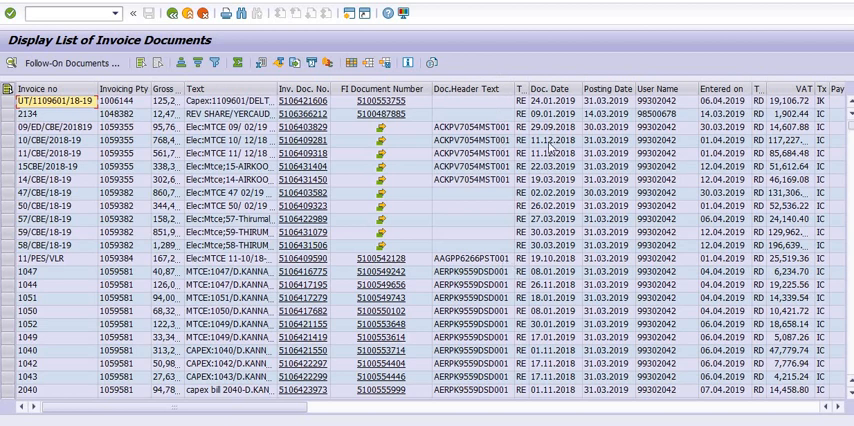
pyautogui.moveTo(696, 88)
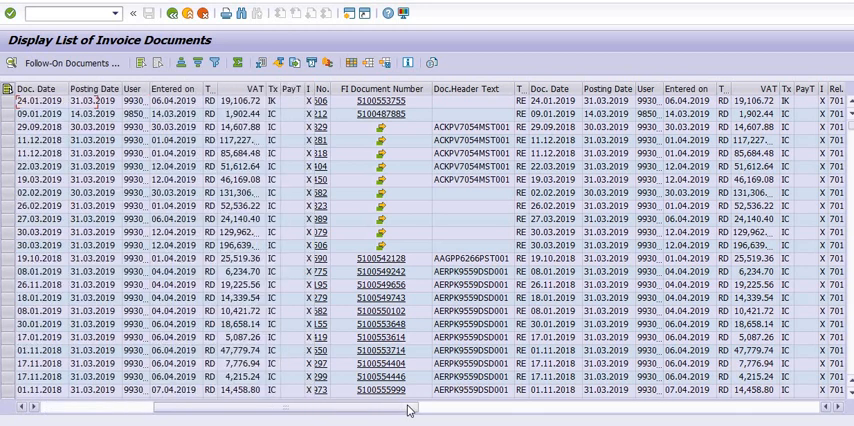
pyautogui.hscroll(3)
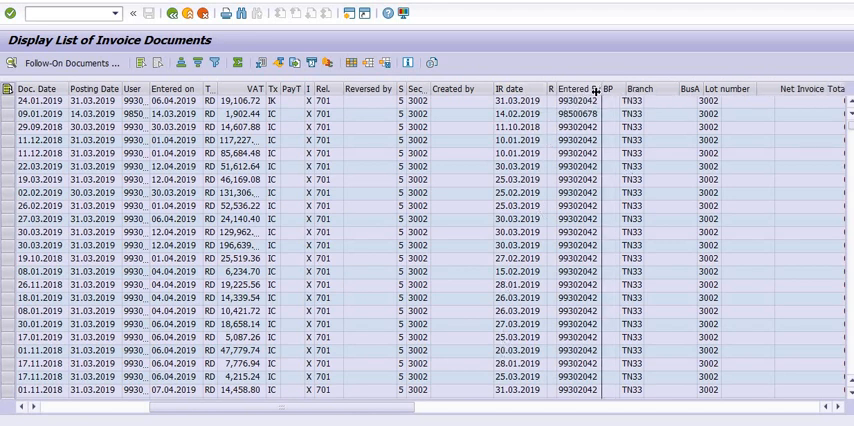
pyautogui.hscroll(3)
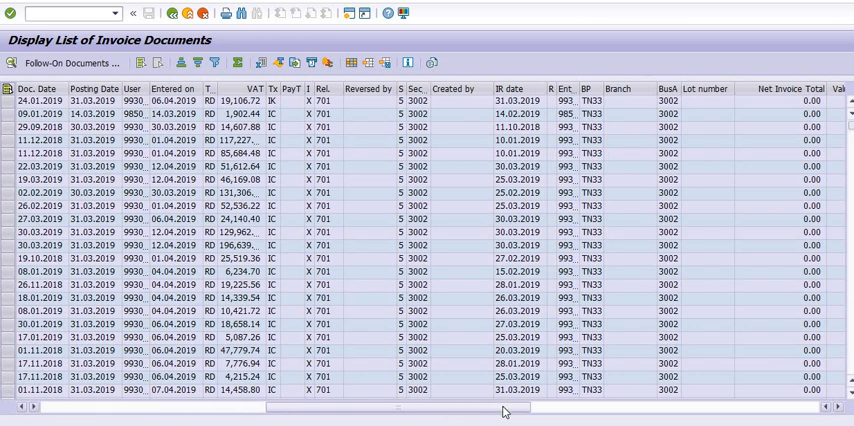
pyautogui.hscroll(3)
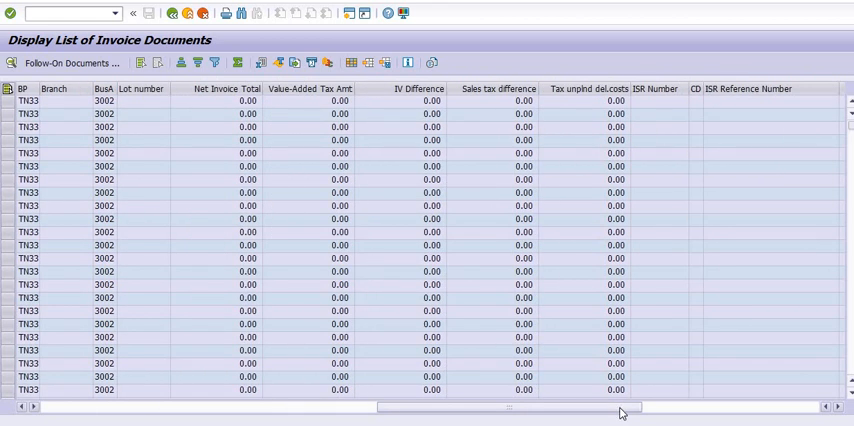
pyautogui.hscroll(3)
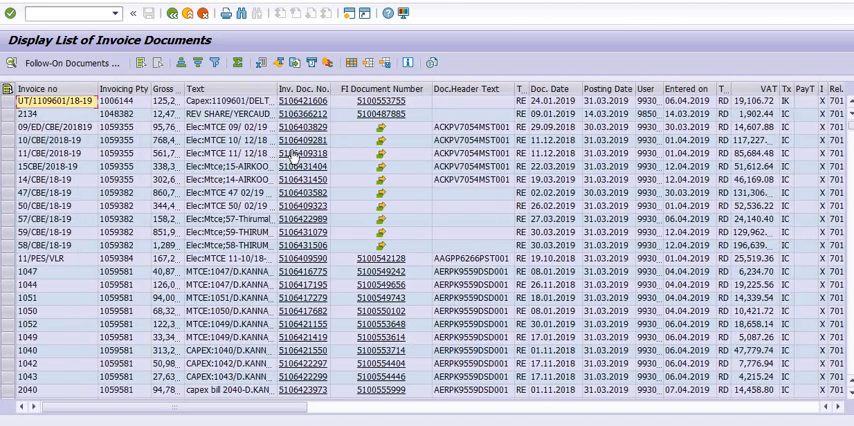
pyautogui.moveTo(160, 100)
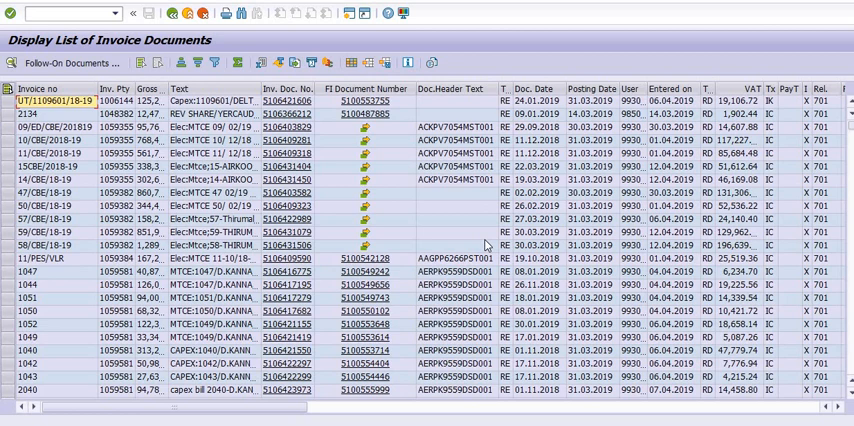
pyautogui.moveTo(350, 62)
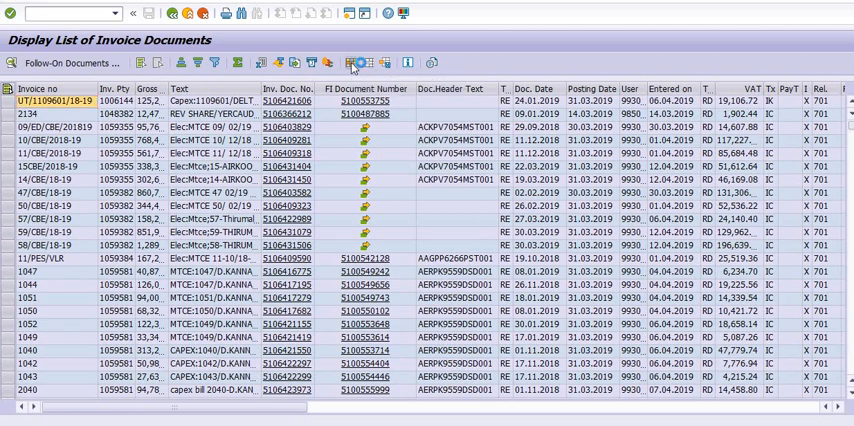
# - Via Change Layout, move Calculate tax into the displayed columns and apply it
pyautogui.click(354, 62)
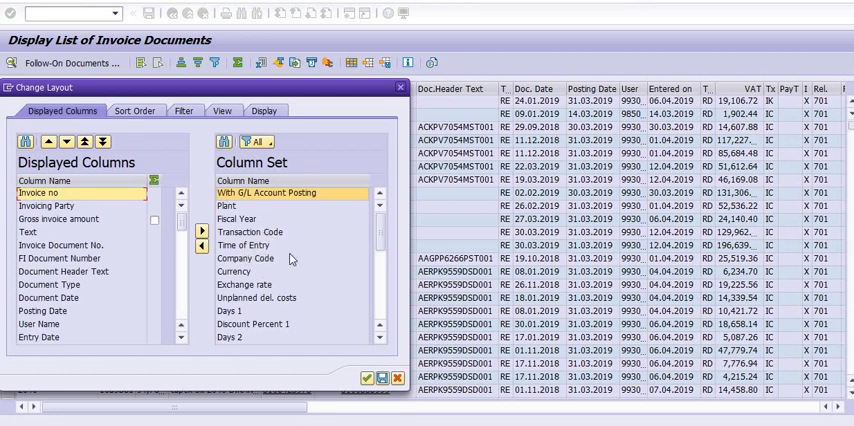
pyautogui.moveTo(304, 284)
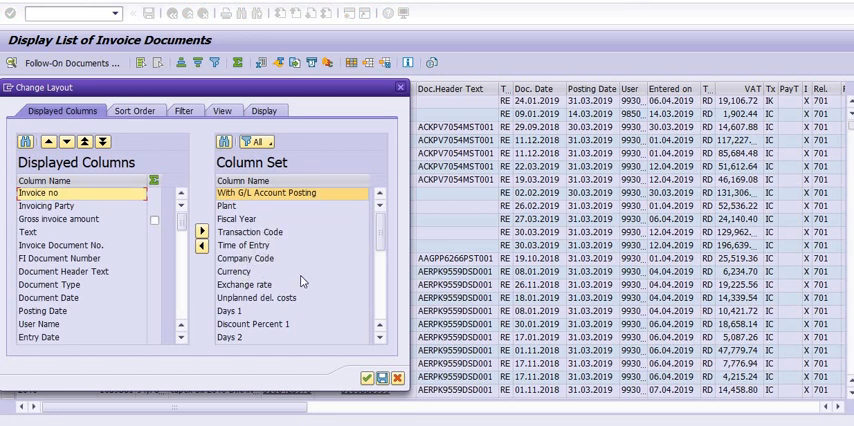
pyautogui.scroll(-3)
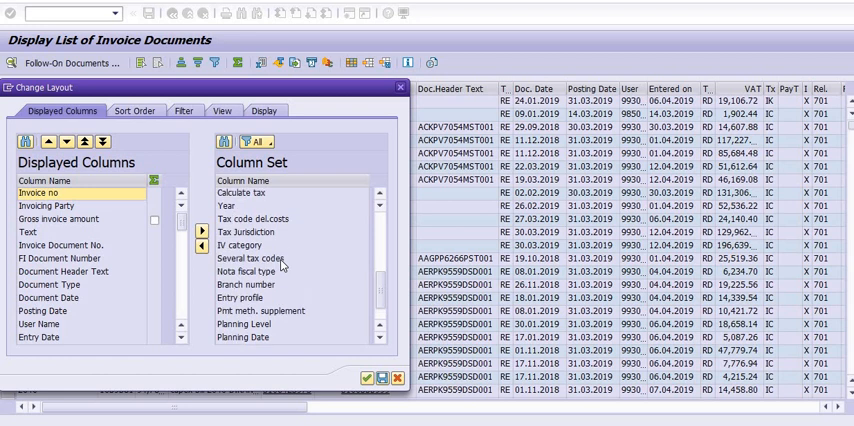
pyautogui.scroll(3)
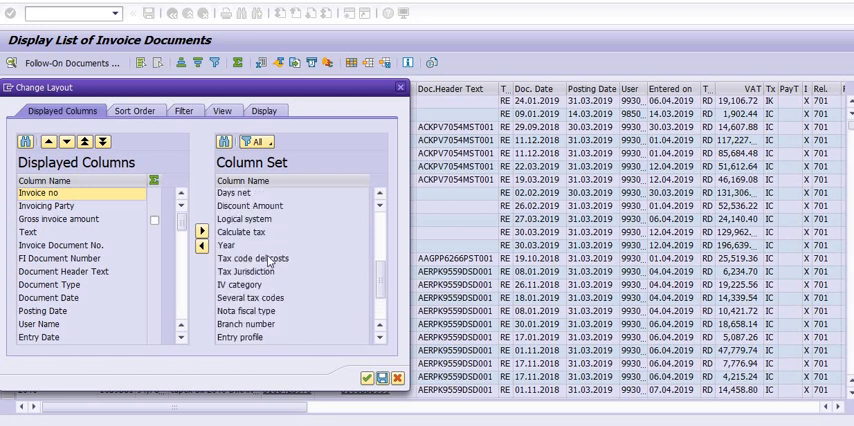
pyautogui.click(290, 232)
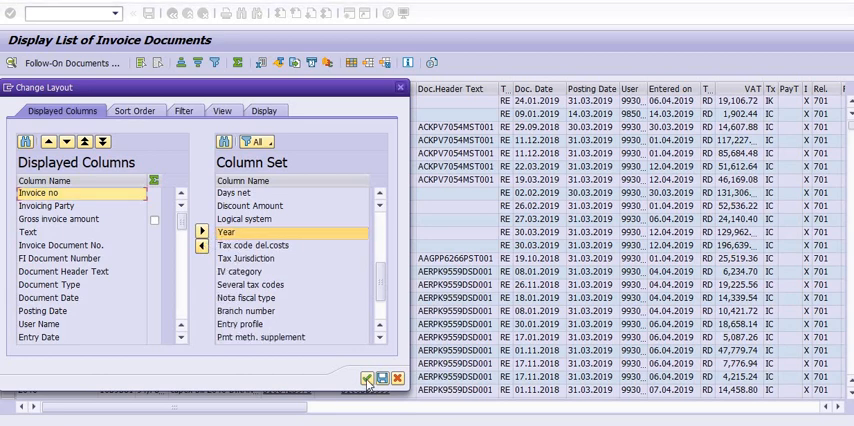
pyautogui.click(366, 378)
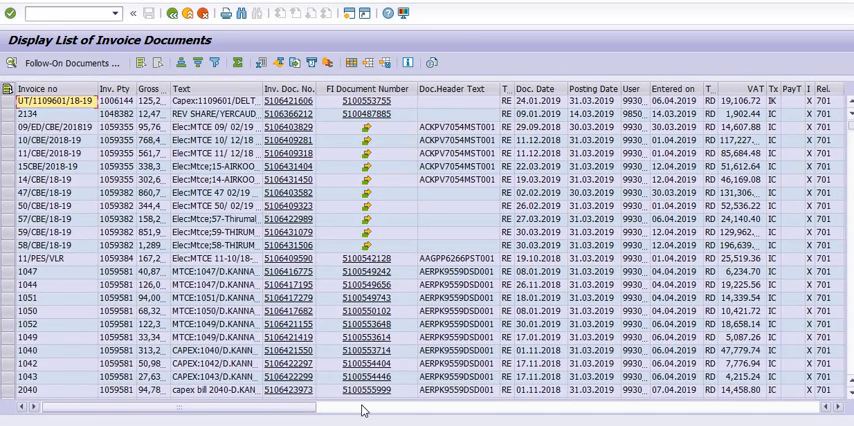
# - Scroll right to view the Calculate tax column, then go back to the selection screen
pyautogui.hscroll(3)
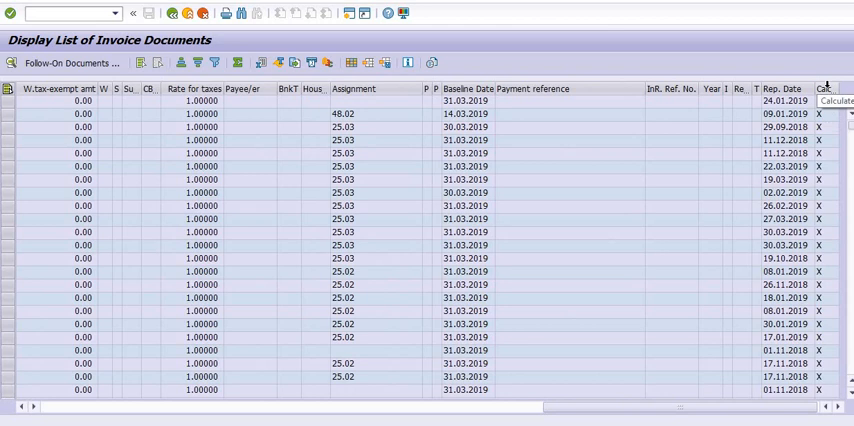
pyautogui.moveTo(288, 404)
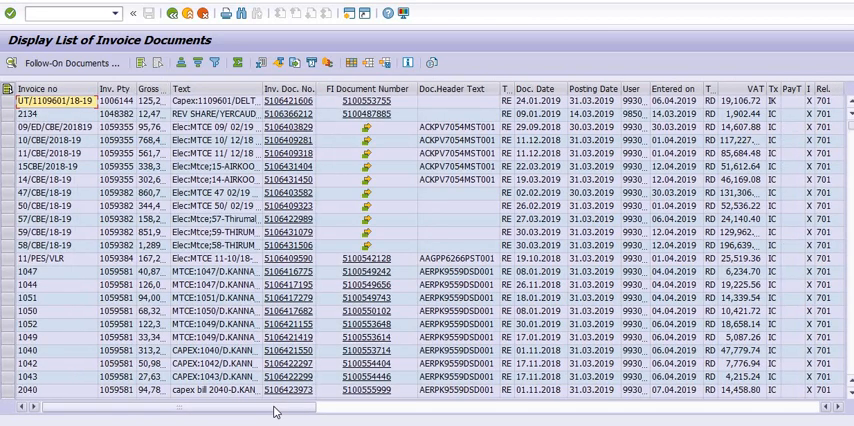
pyautogui.hscroll(3)
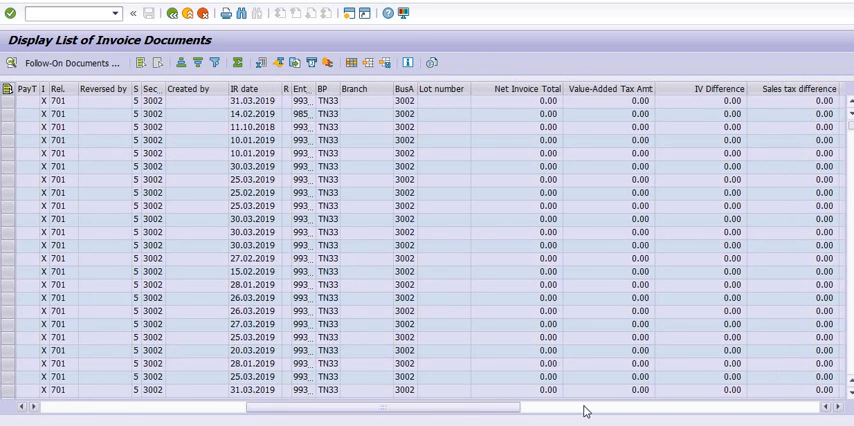
pyautogui.hscroll(3)
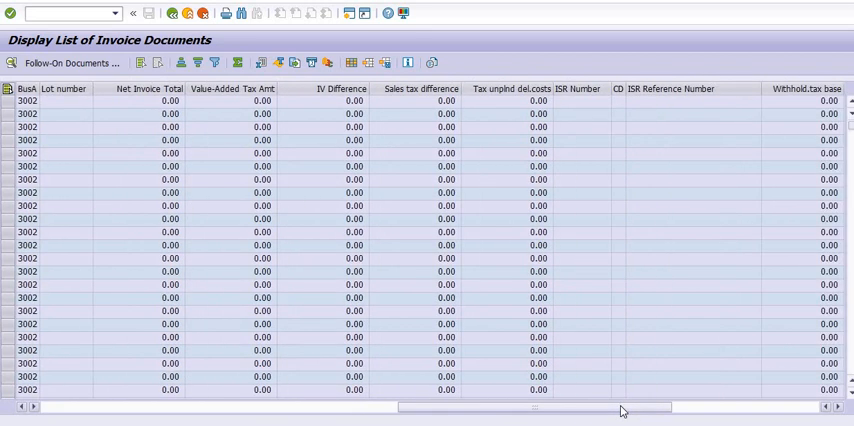
pyautogui.hscroll(3)
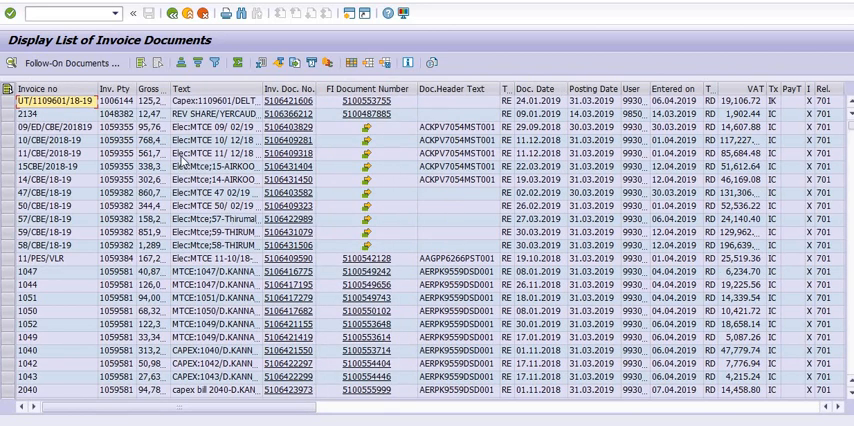
pyautogui.moveTo(172, 12)
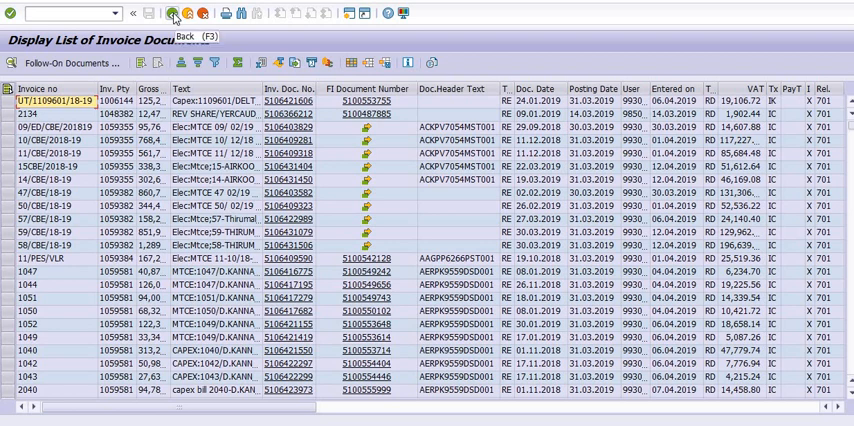
pyautogui.click(172, 12)
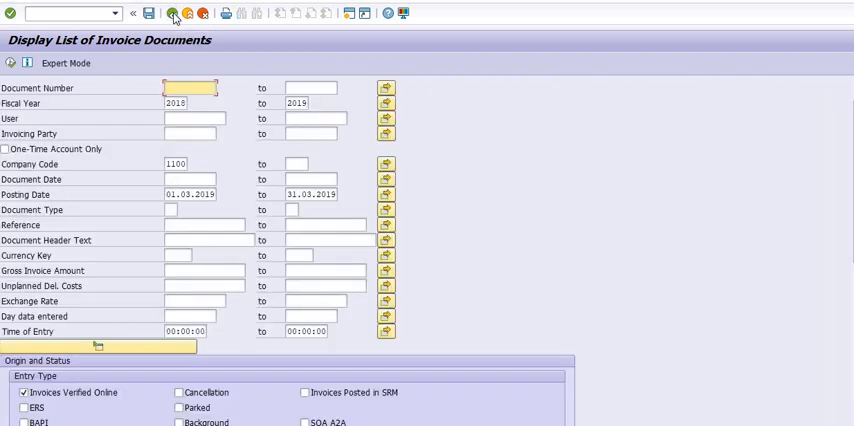